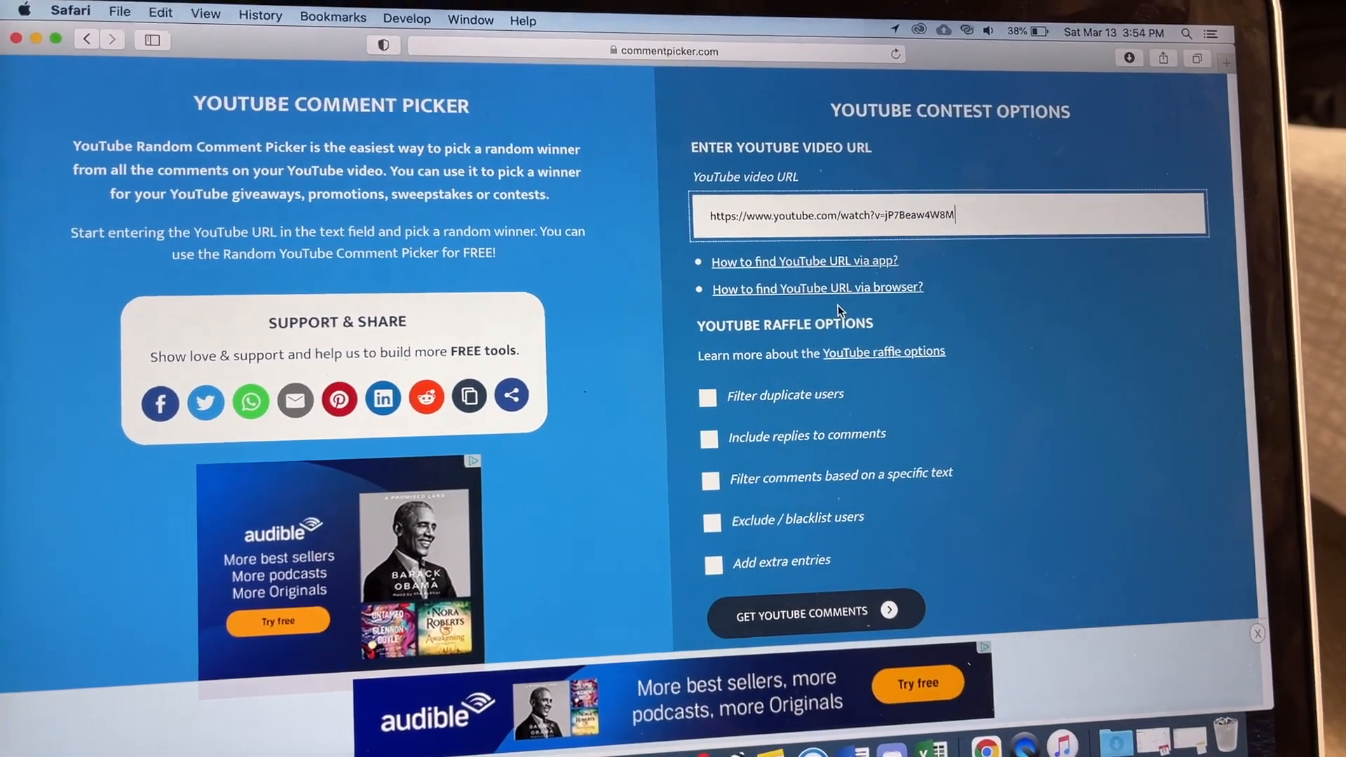
# - Filter duplicate users and fetch the video's comments, yielding 806 unique comments
pyautogui.scroll(-3)
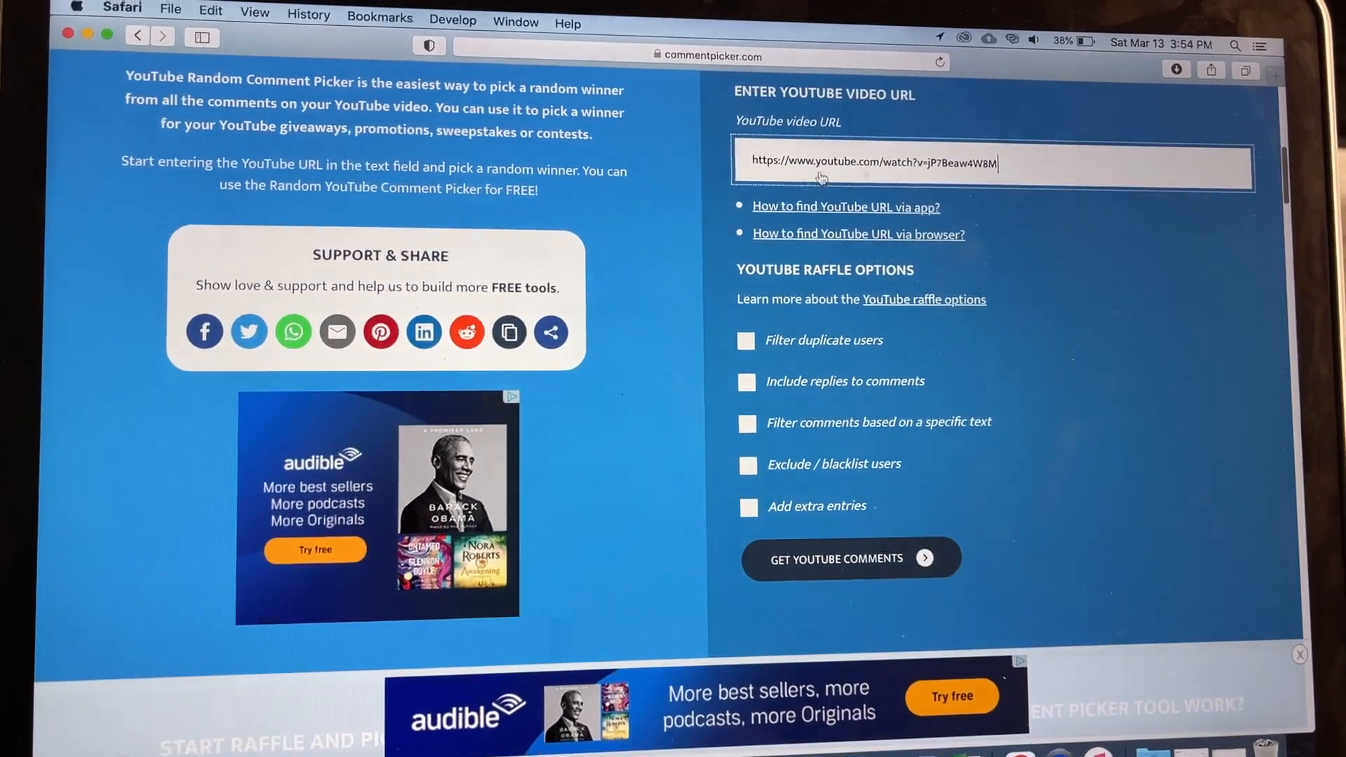
pyautogui.scroll(-3)
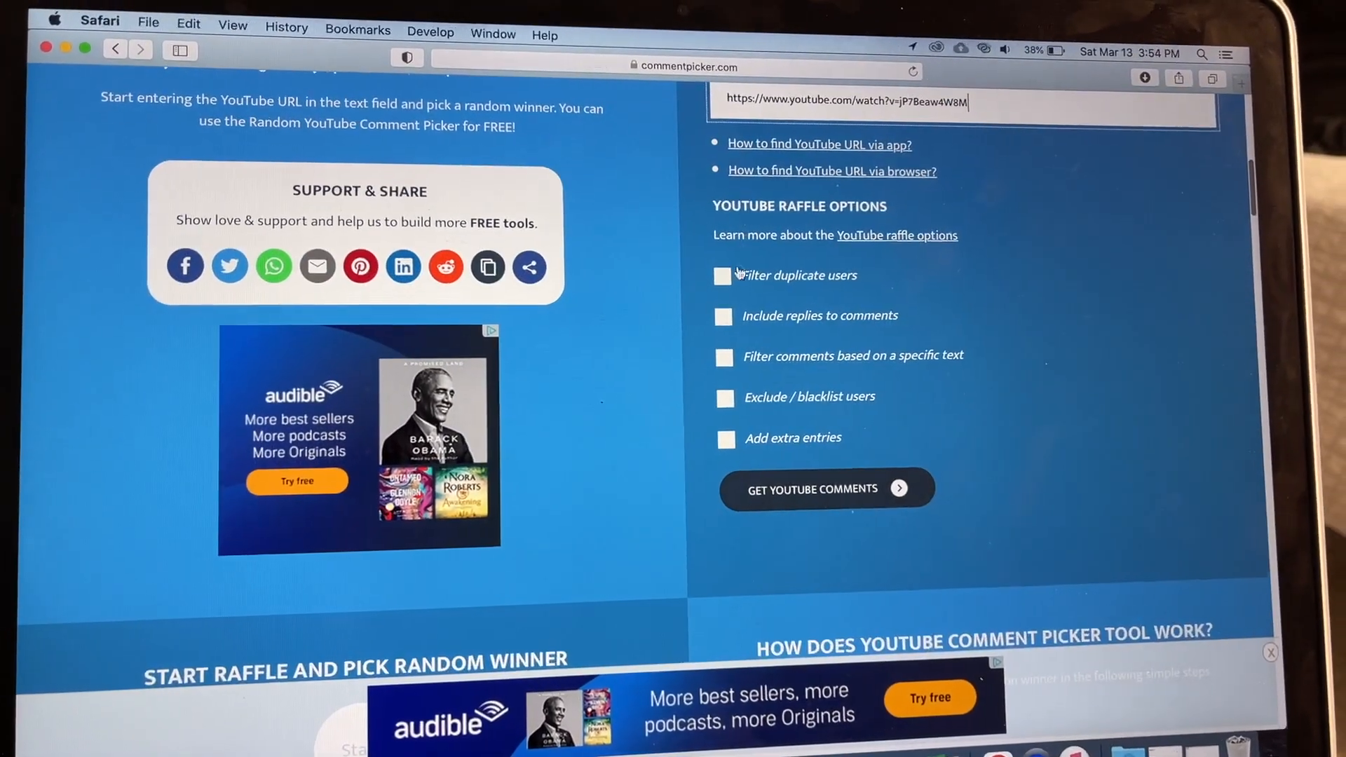
pyautogui.click(725, 276)
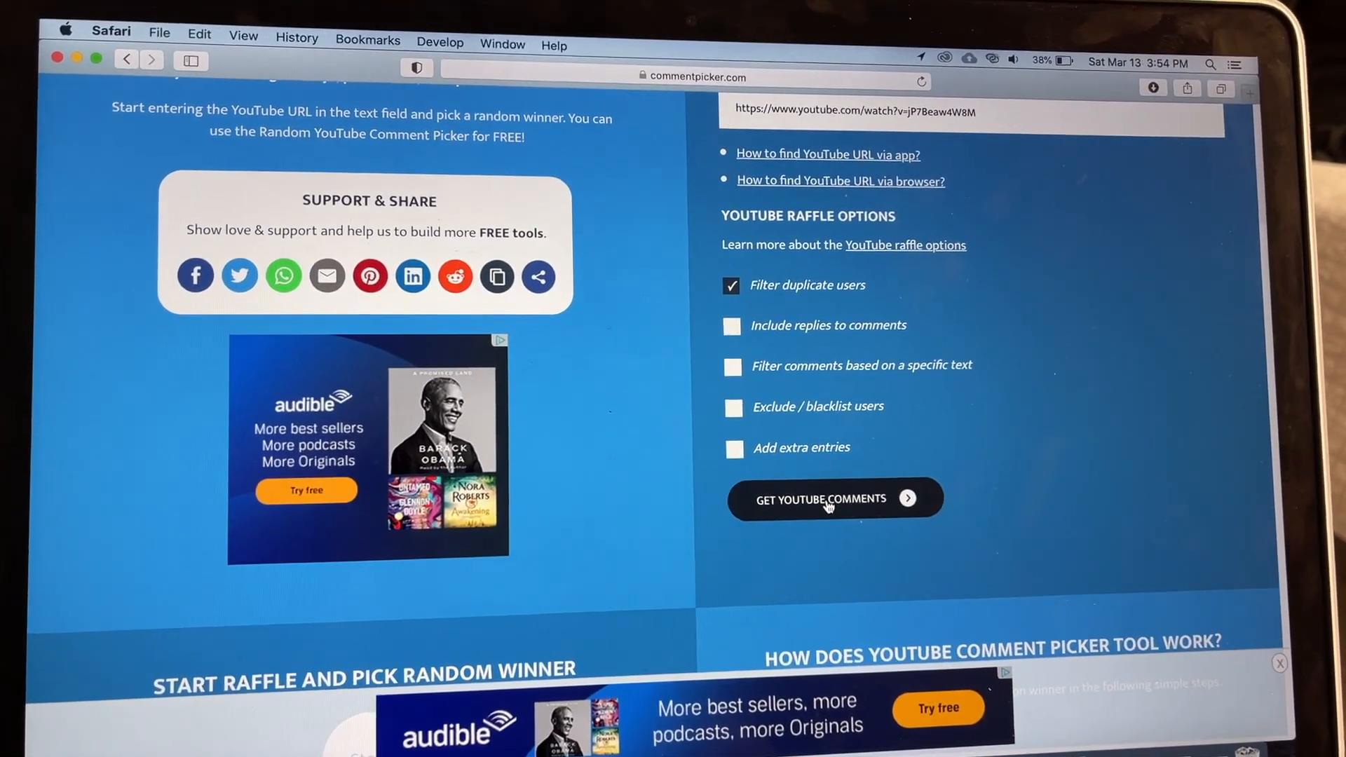
pyautogui.click(827, 499)
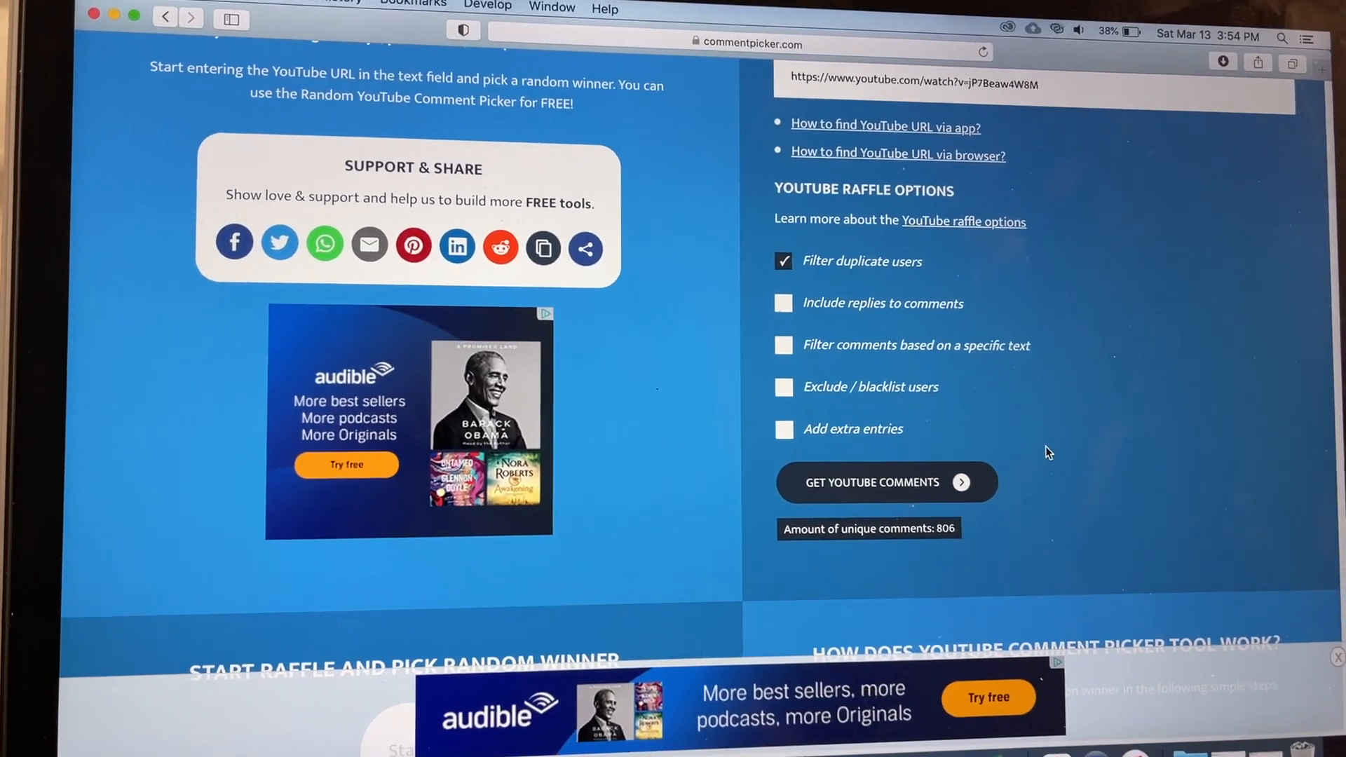
# - Scroll down to the 'Start Raffle and Pick Random Winner' section
pyautogui.scroll(-3)
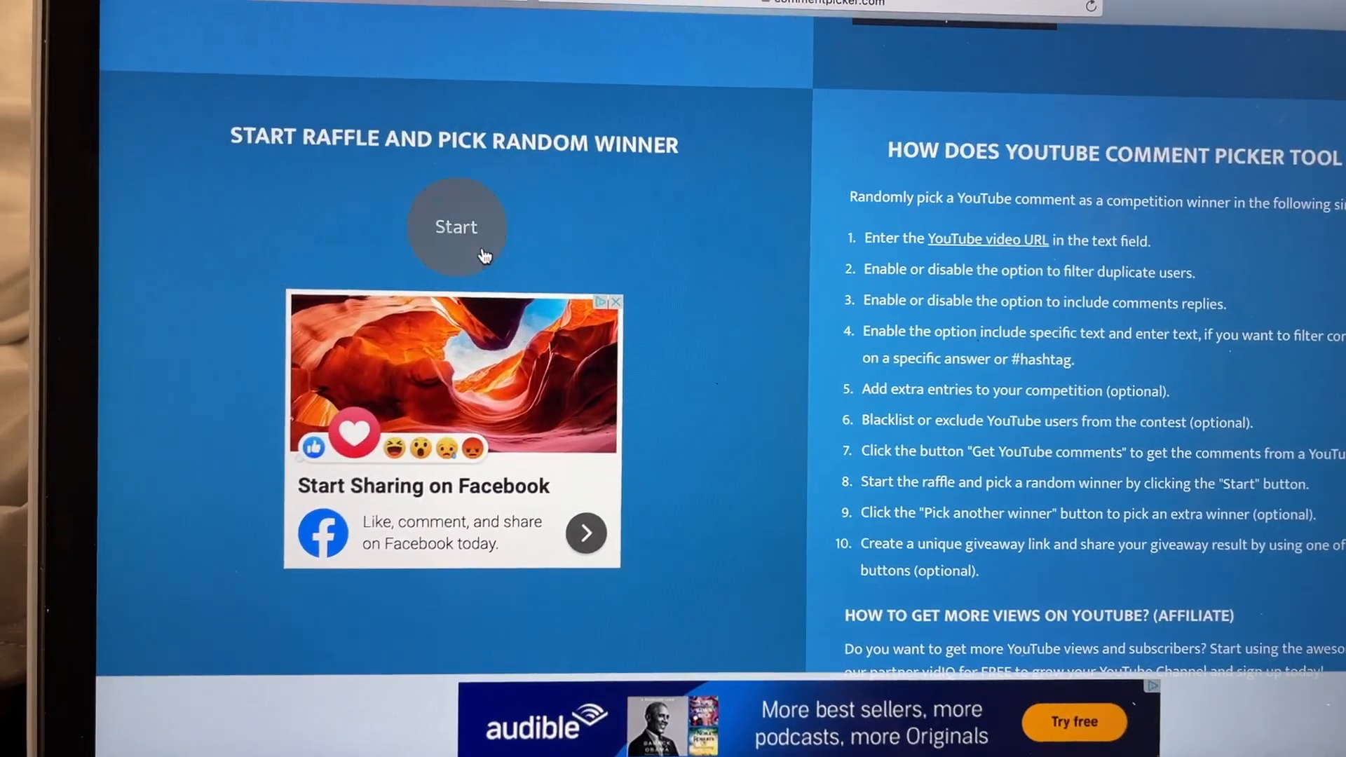
# - Start the raffle and view the first winner card drawn from 806 names
pyautogui.click(455, 227)
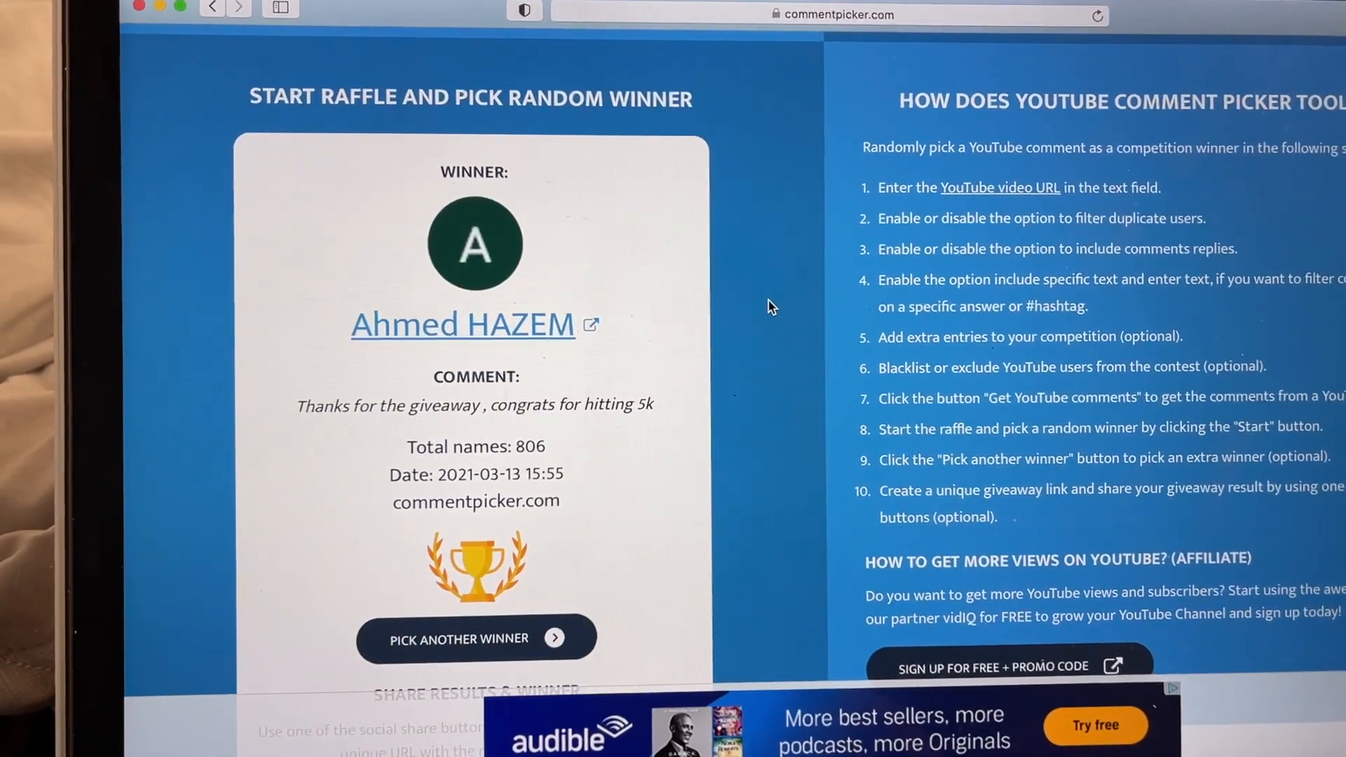
pyautogui.scroll(-3)
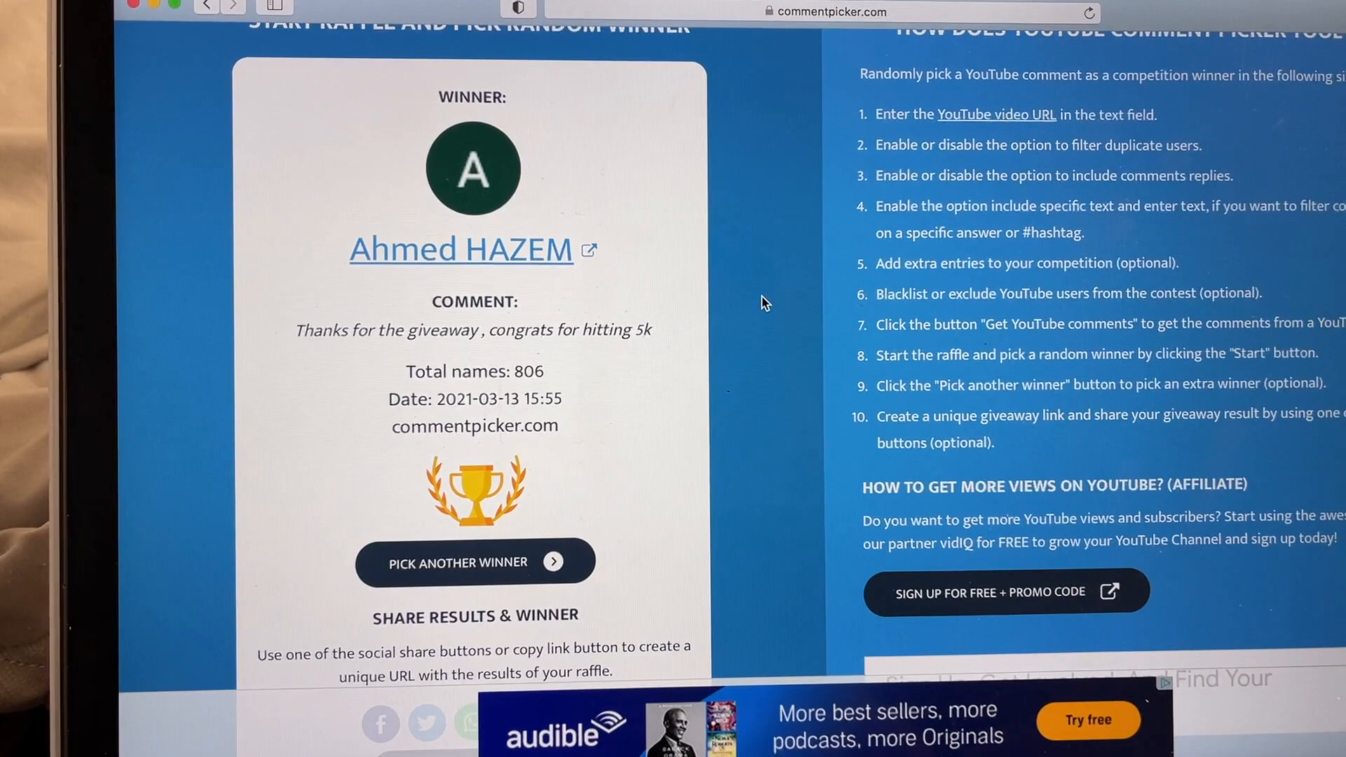
pyautogui.scroll(-3)
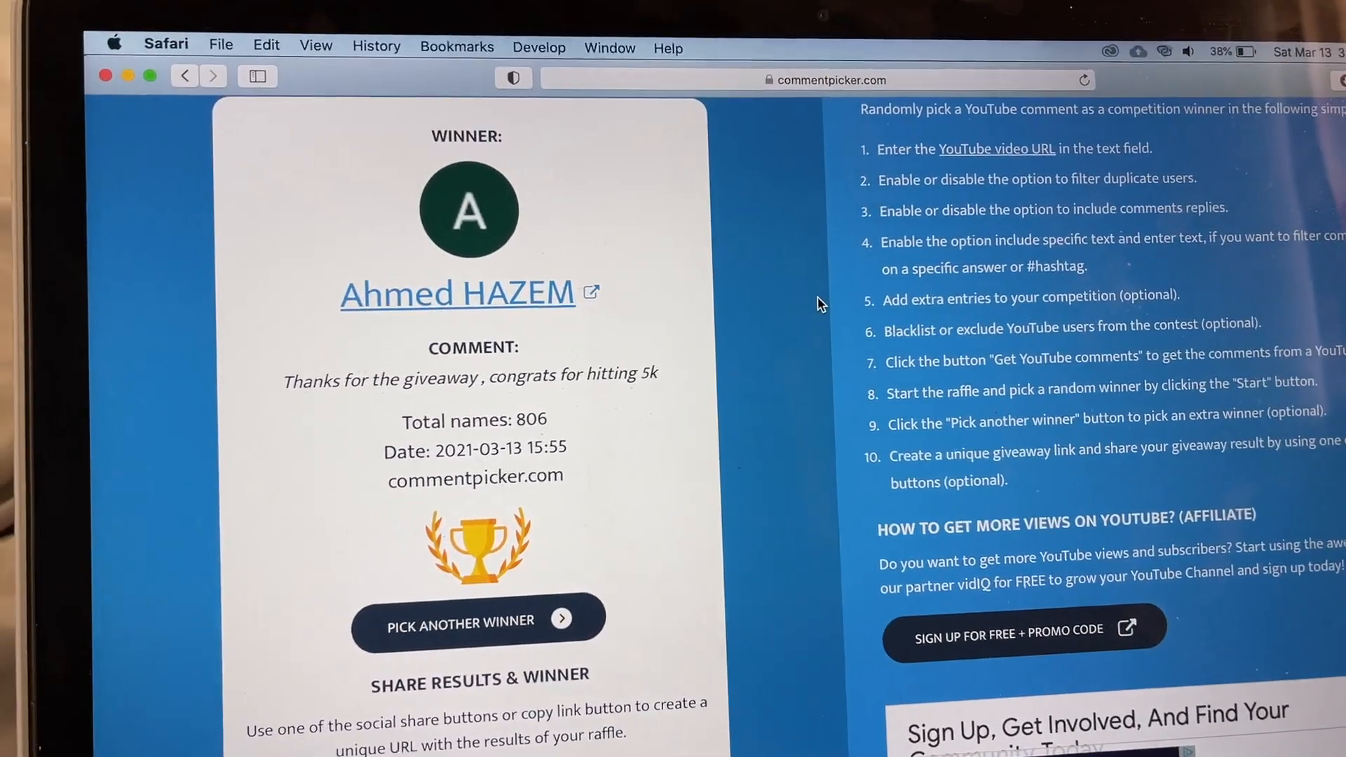
pyautogui.scroll(-3)
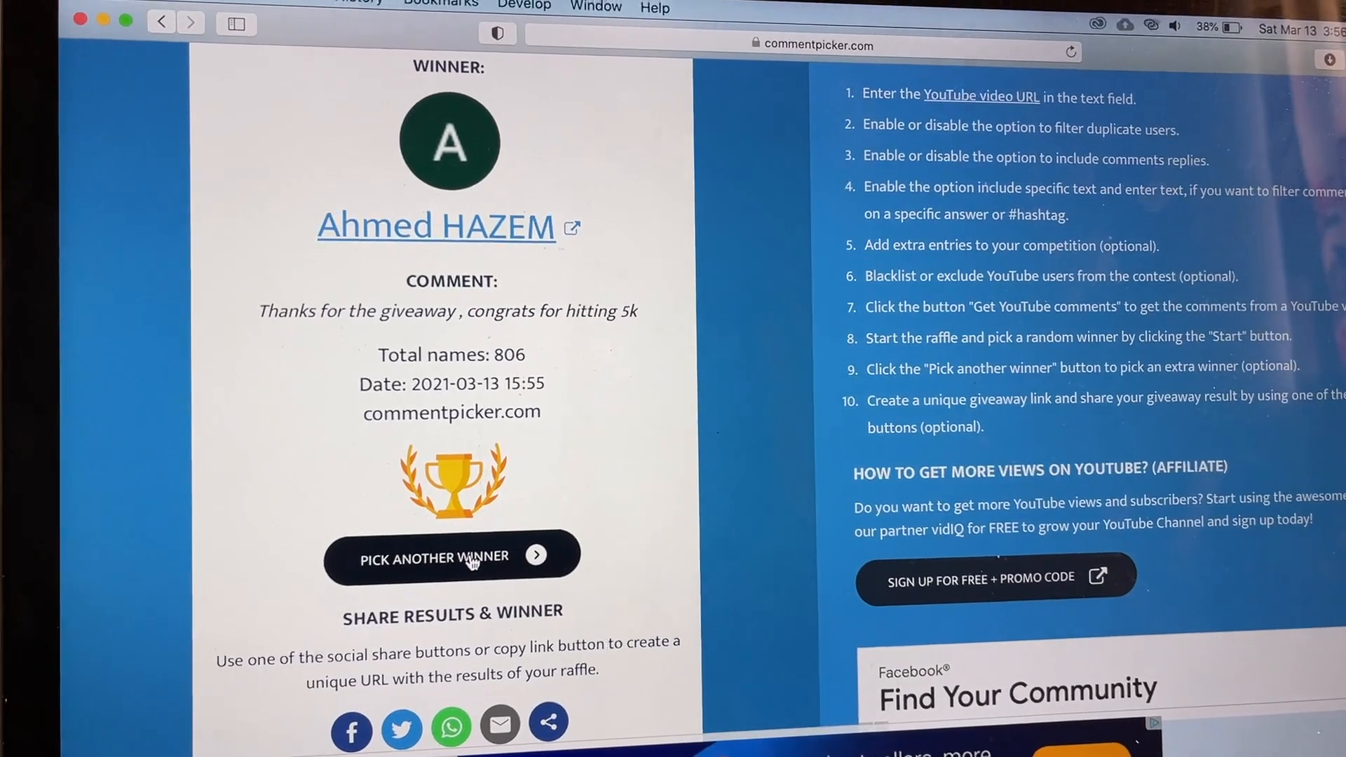
# - Pick another winner, replacing the first with a new random comment from 806 names
pyautogui.click(434, 558)
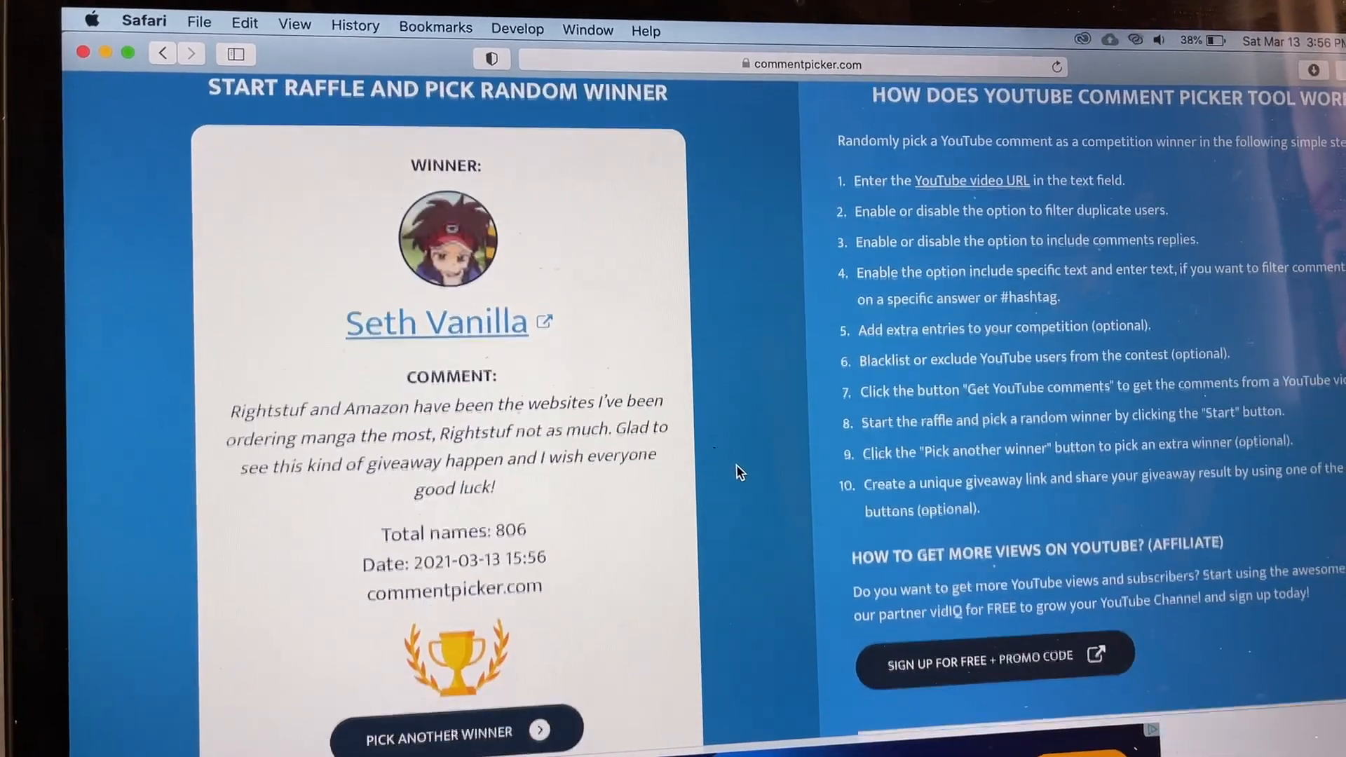
pyautogui.scroll(-3)
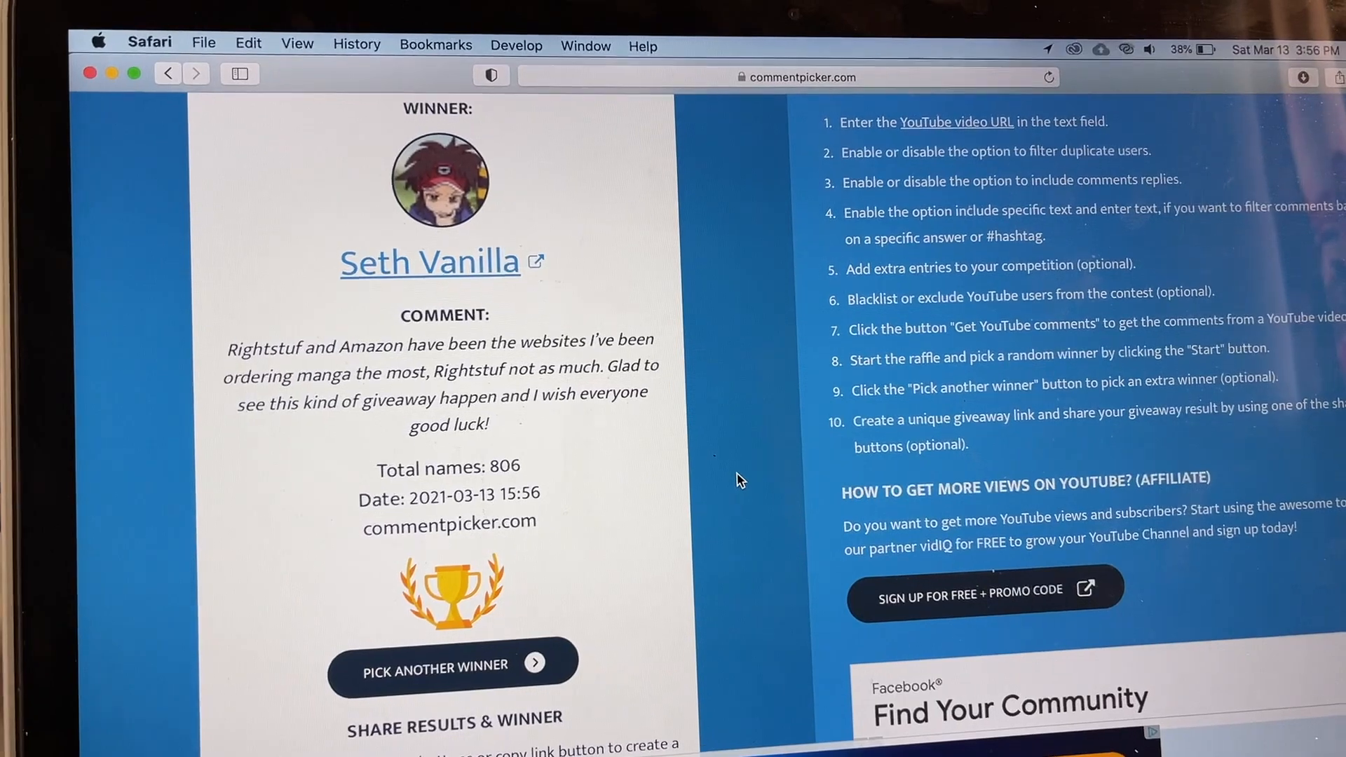
pyautogui.scroll(-3)
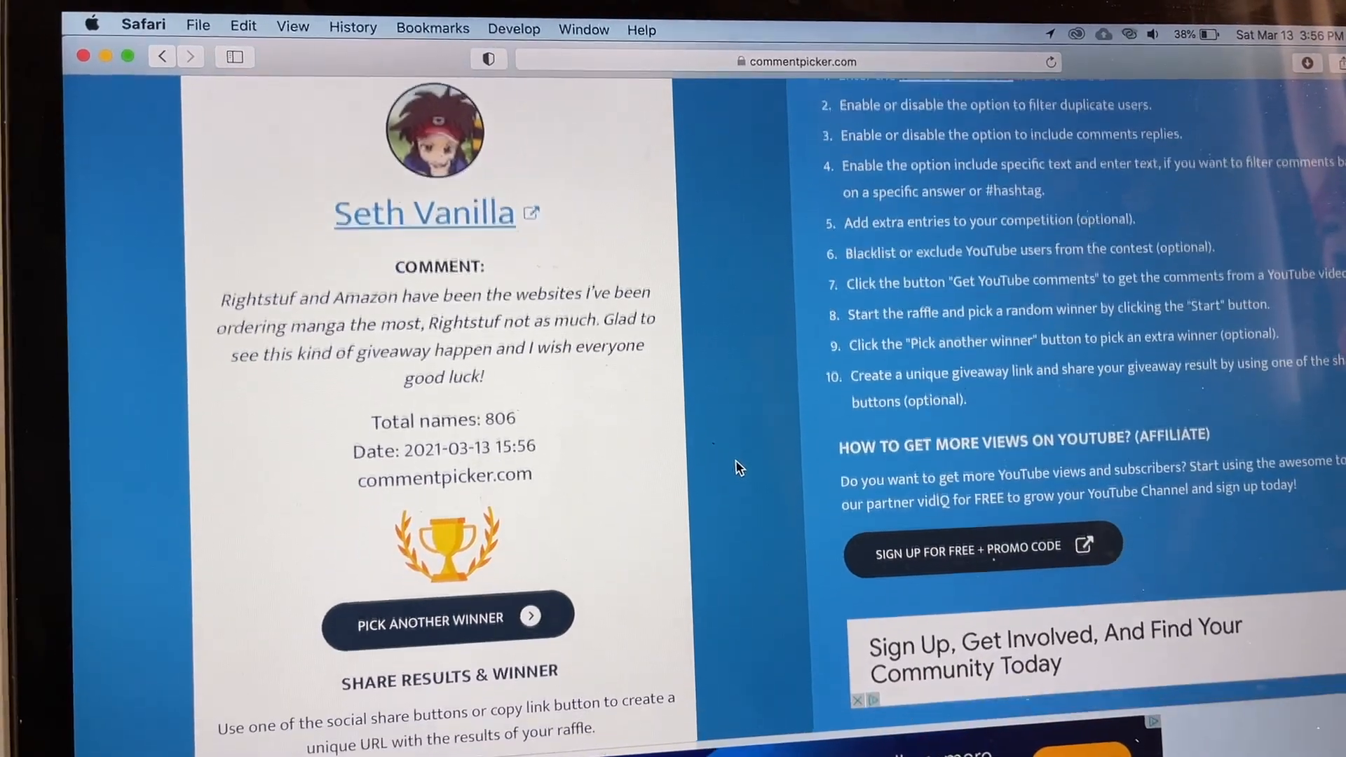